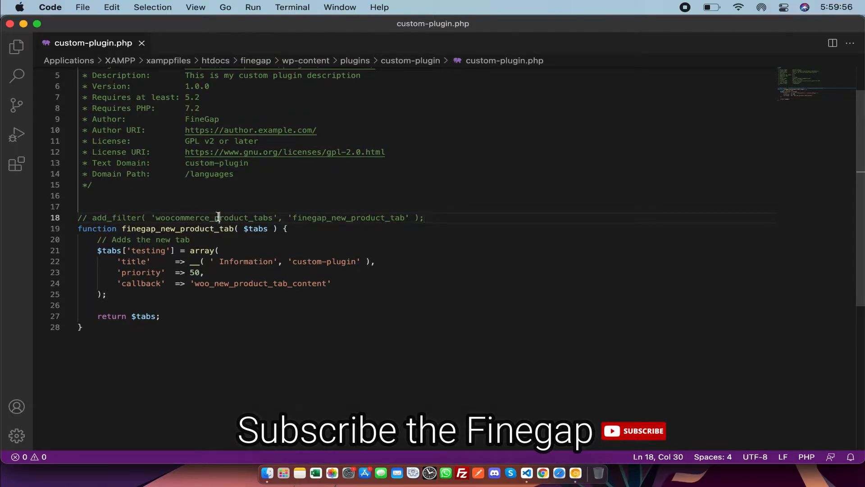
Review the woocommerce_product_tabs hook and its testing tab: title Information, priority 50.
double_click(215, 217)
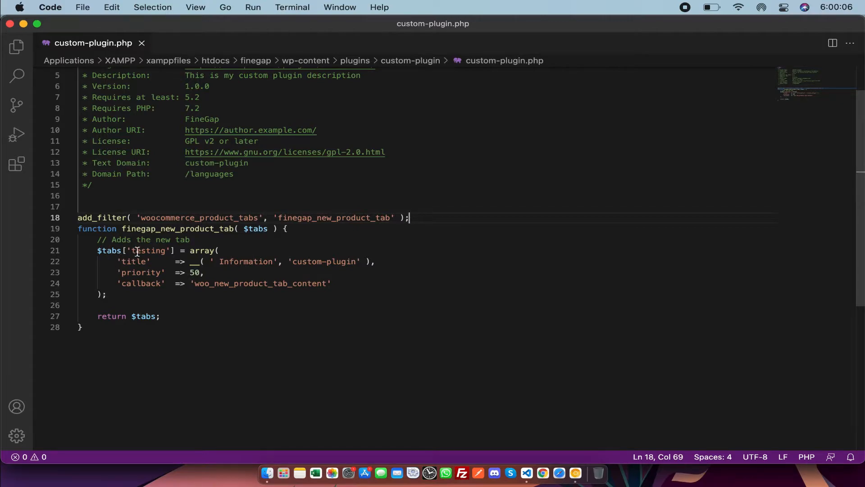
double_click(147, 250)
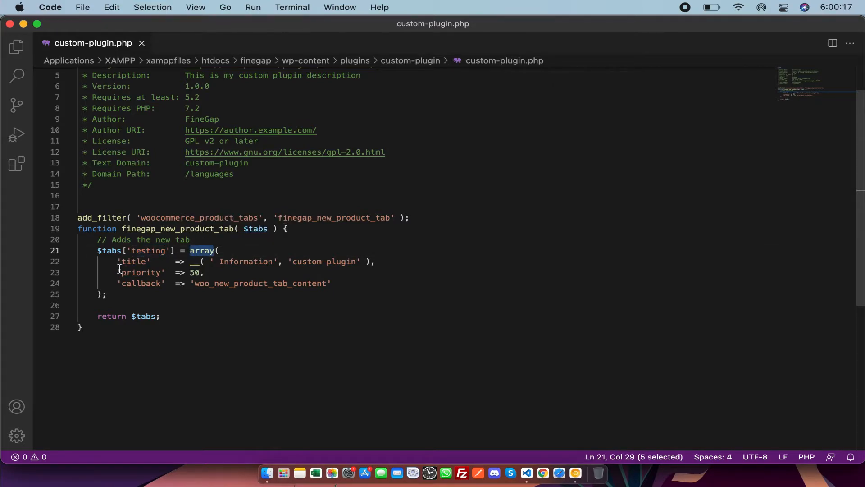
double_click(245, 262)
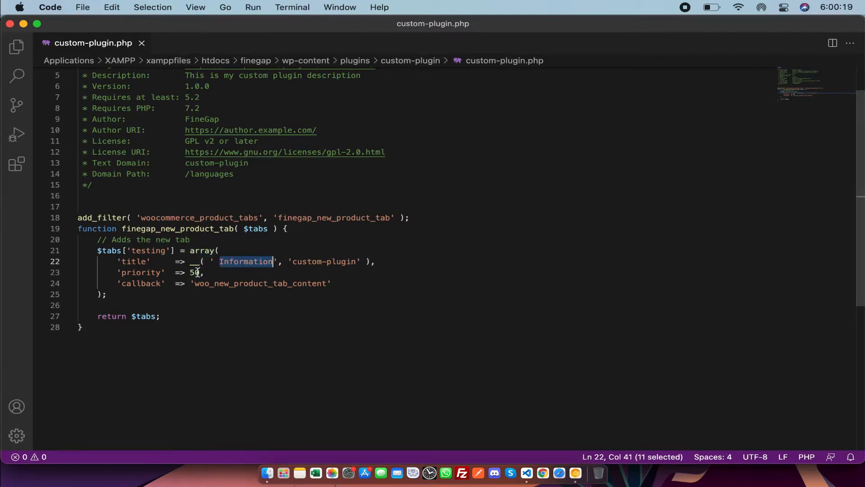
double_click(194, 272)
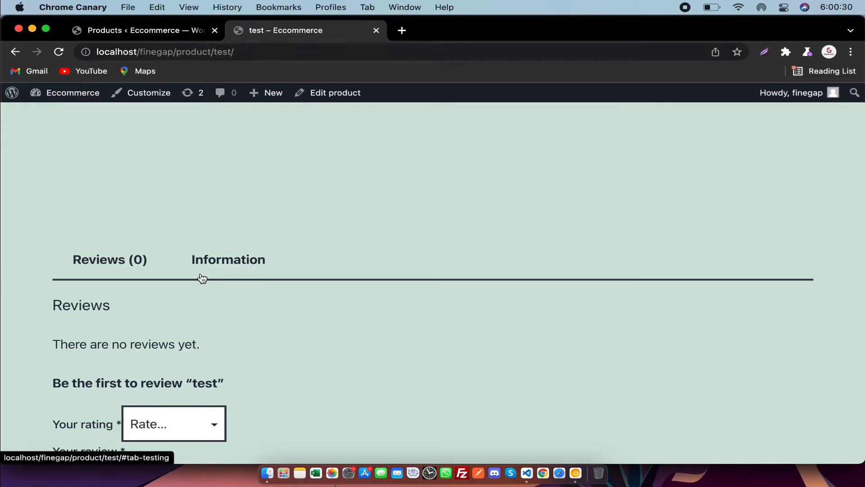
scroll("down", 3)
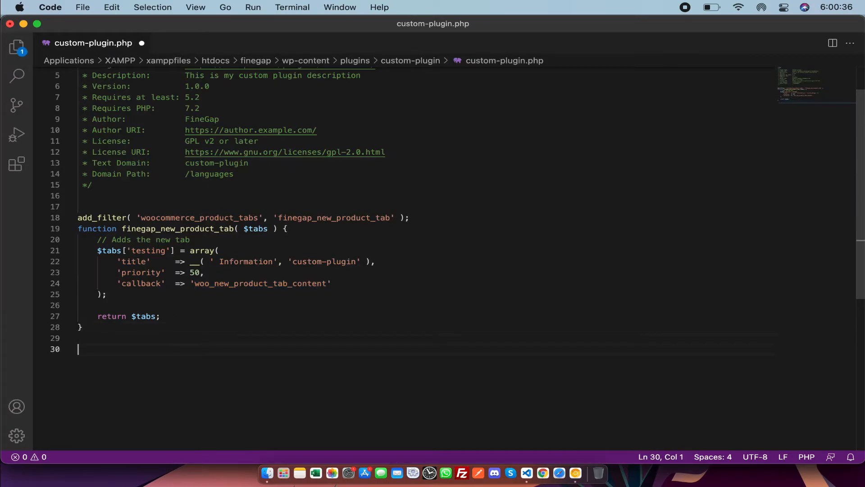
Write woo_new_product_tab_content() echoing 'this is noman ghaffar'.
type("function woo_new_product_tab_content")
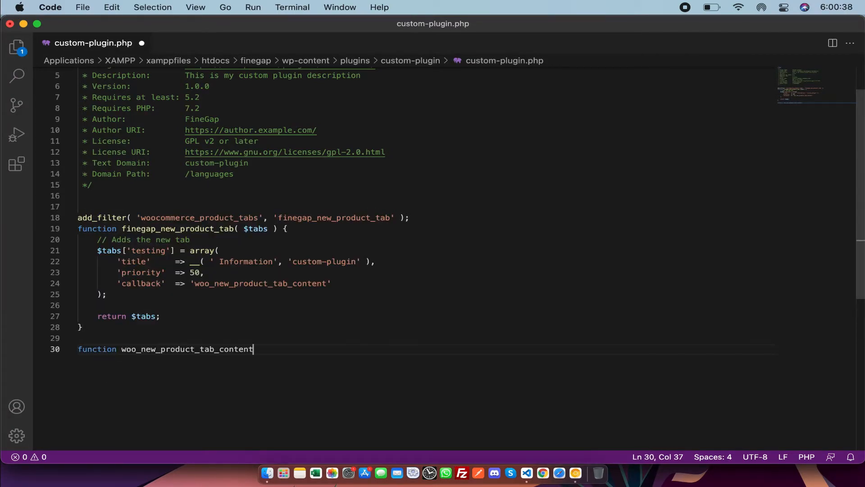
type("() {")
type("echo")
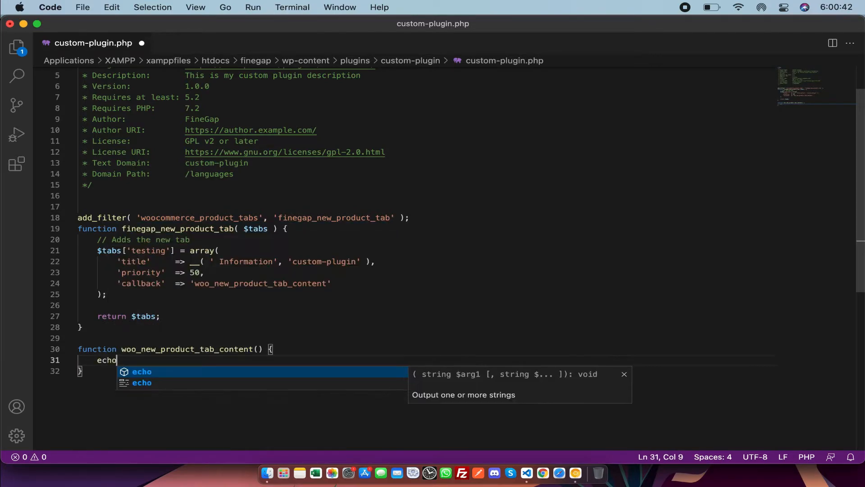
type("''")
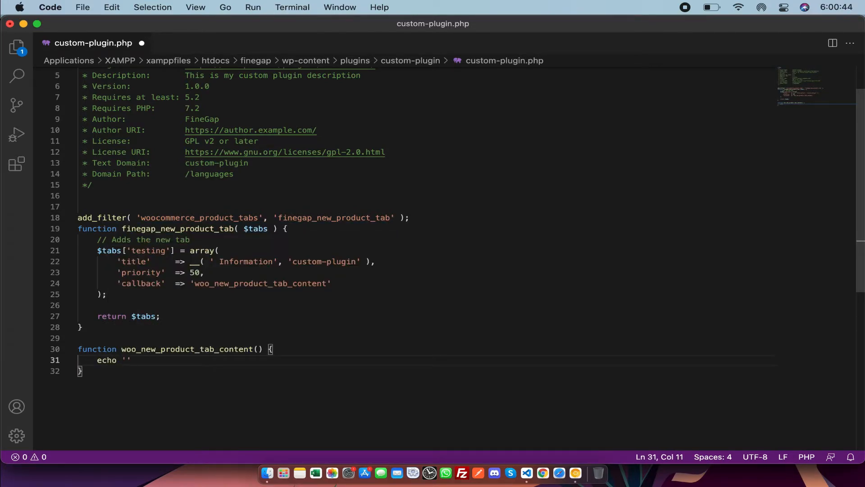
type("this is")
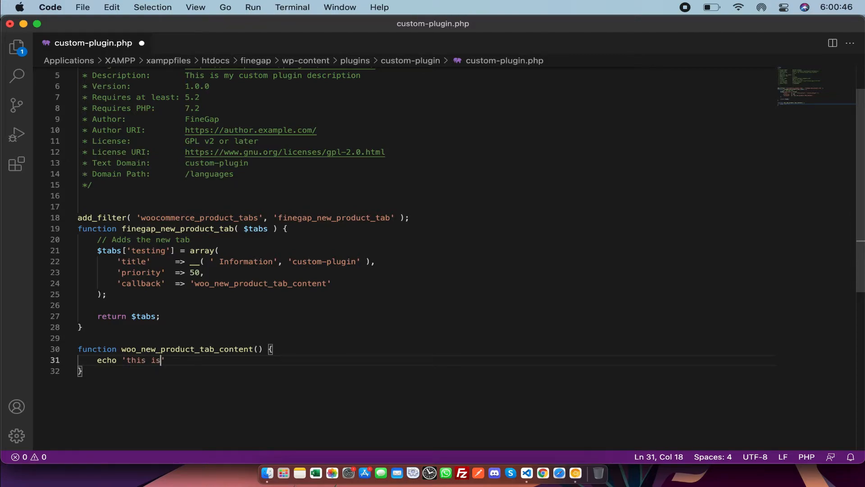
type("noman ghaffar")
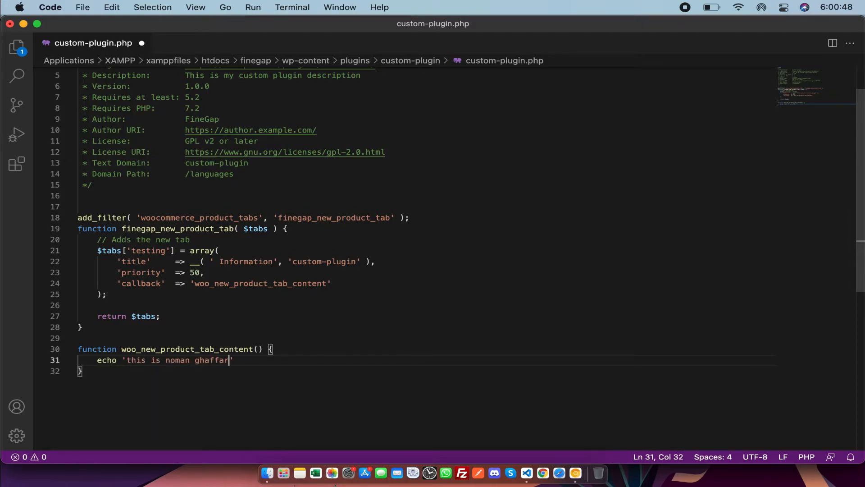
type(";")
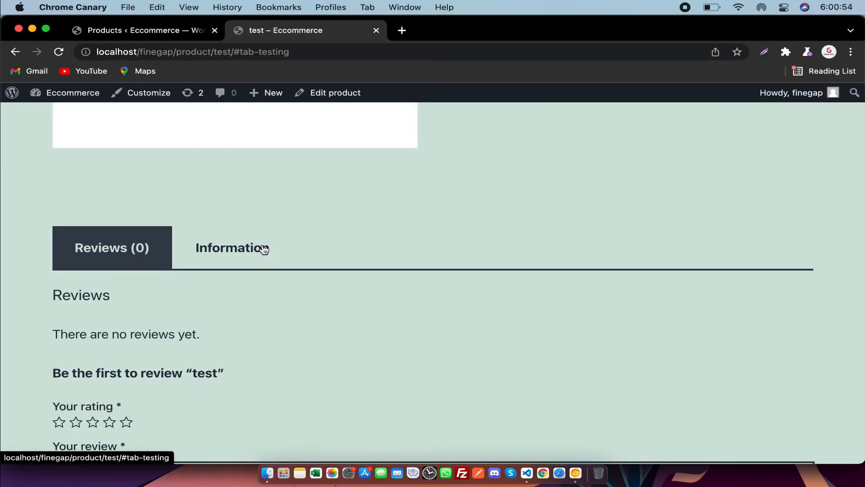
Show the Information tab's echoed message on the product page.
left_click(231, 247)
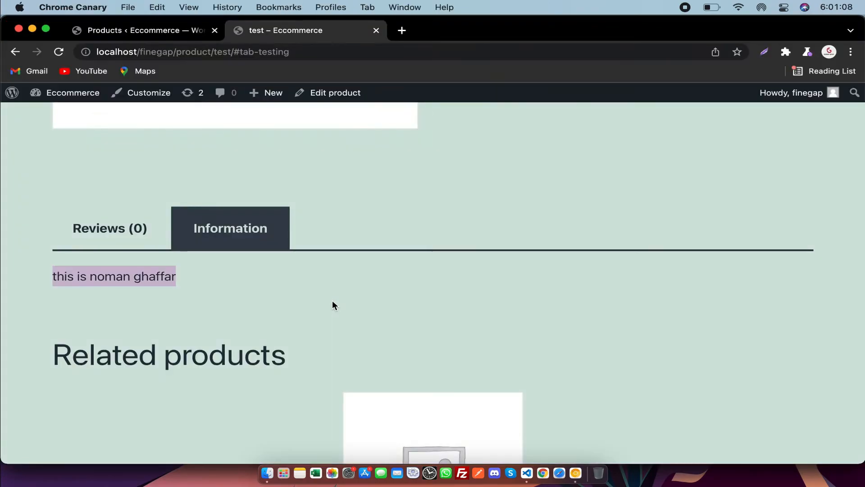
mouse_move(276, 184)
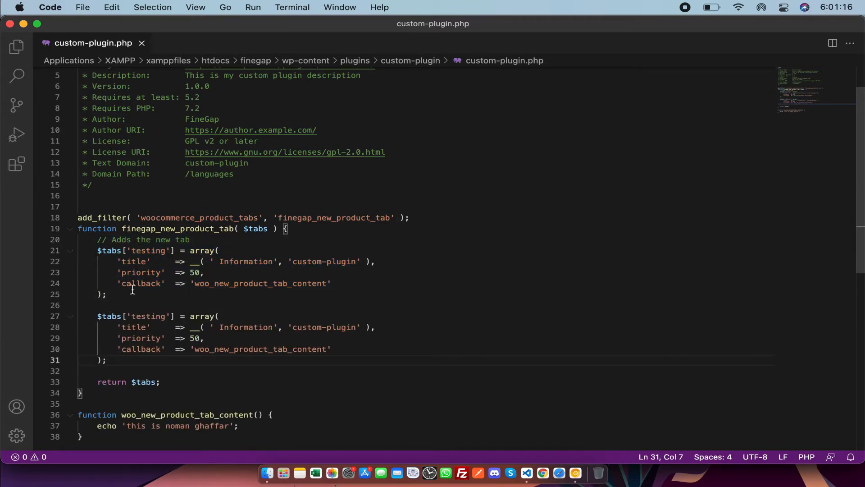
Define a second tab keyed fingap, titled finegap, with callback finegap_new_product_tab_content.
type("fin")
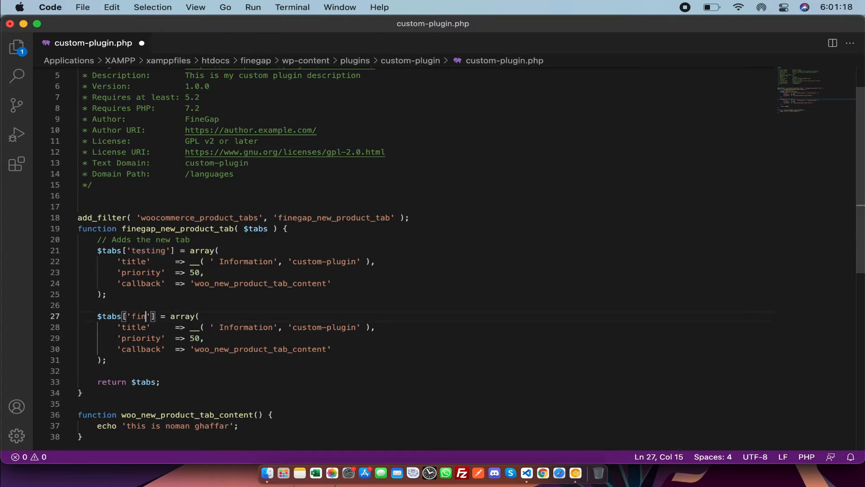
type("gap")
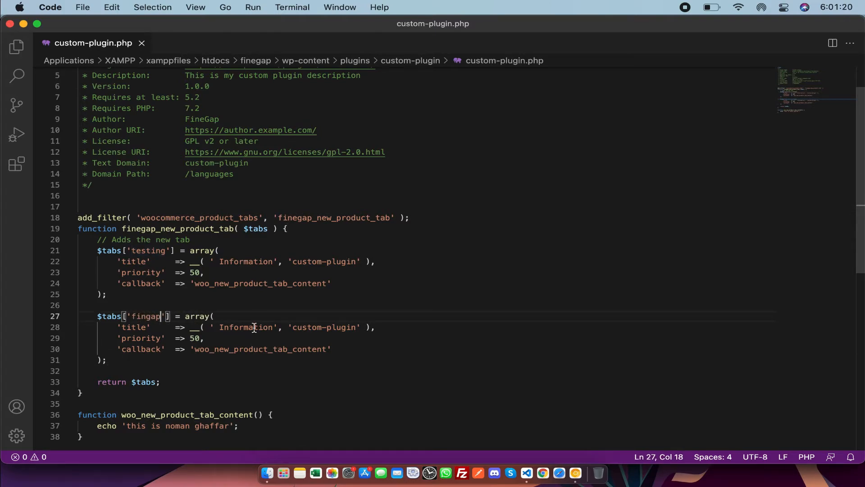
type("finegap")
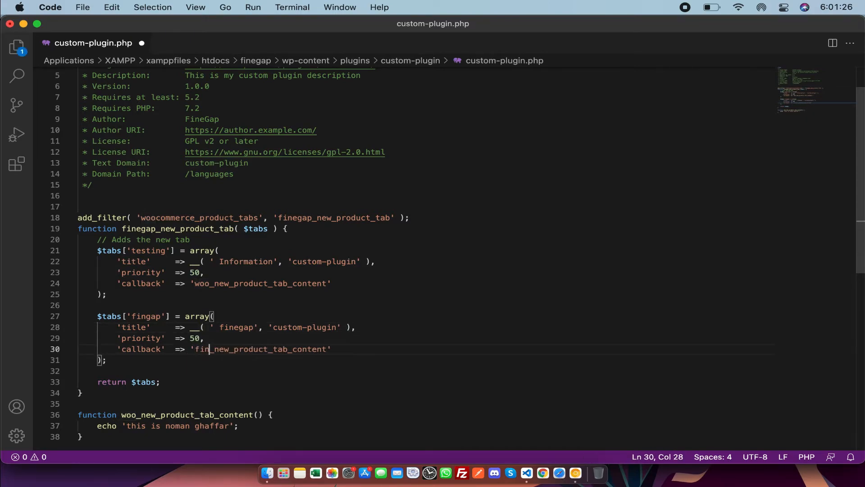
type("egap")
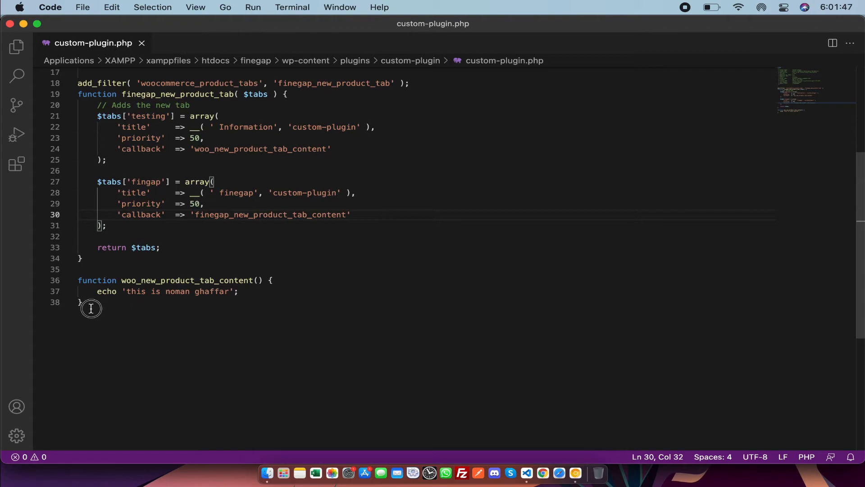
key("enter")
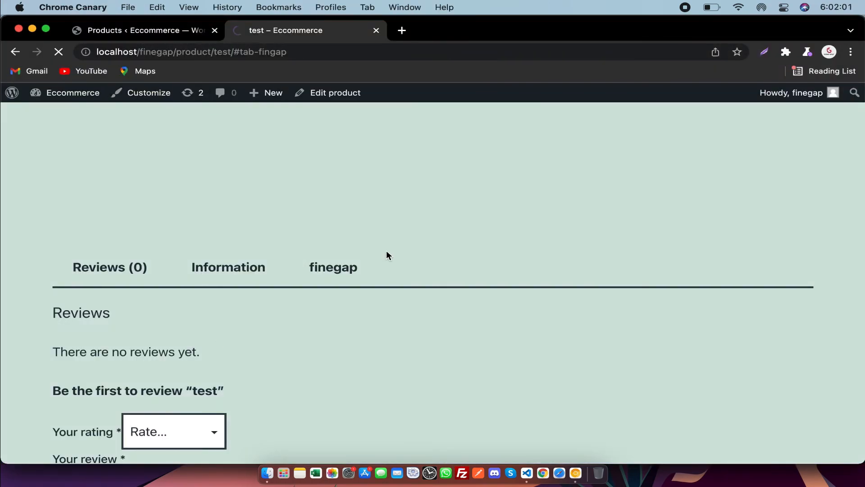
Show the finegap tab and highlight its 'this is finegap' text.
left_click(333, 267)
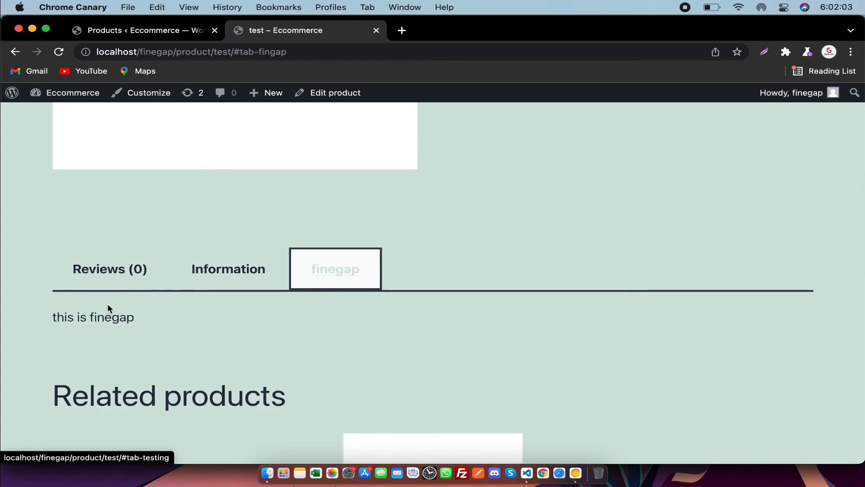
triple_click(93, 316)
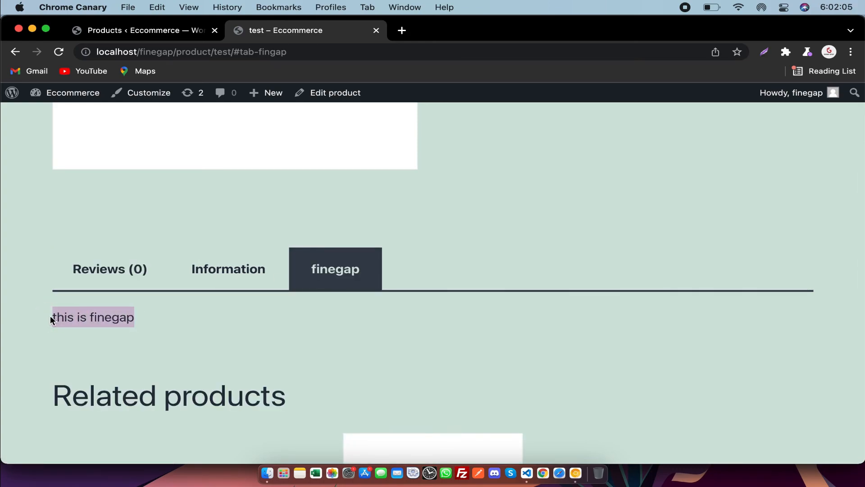